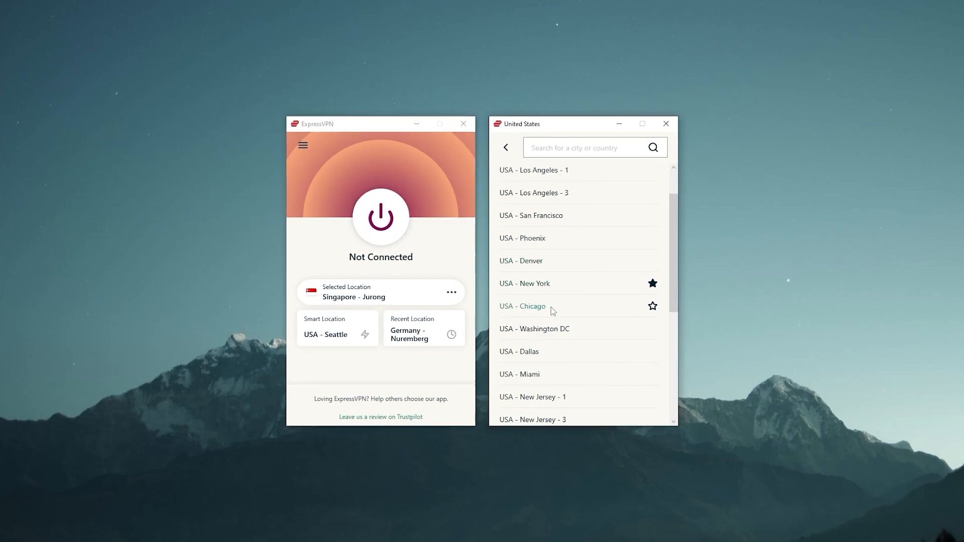
Step: Select USA - Chicago as ExpressVPN's server location and connect to it
click(522, 307)
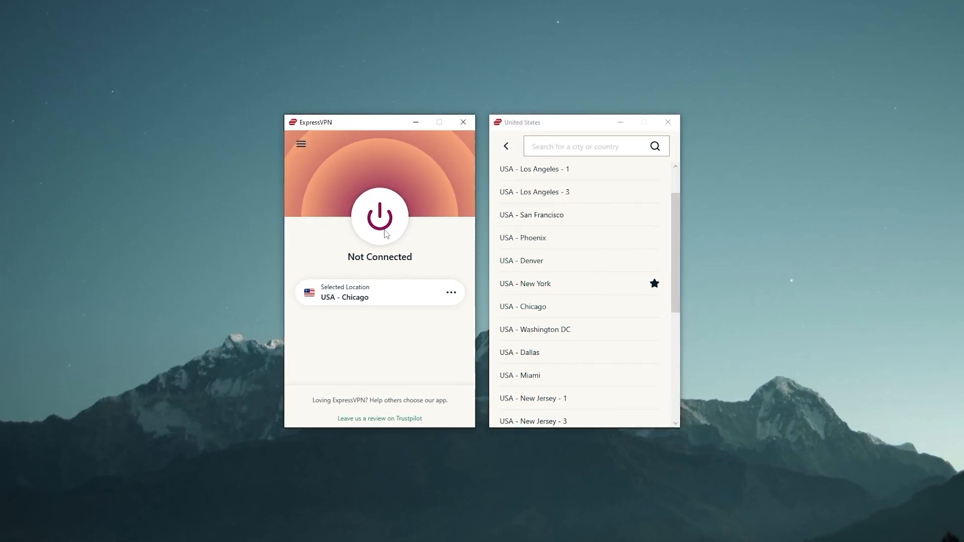
click(379, 217)
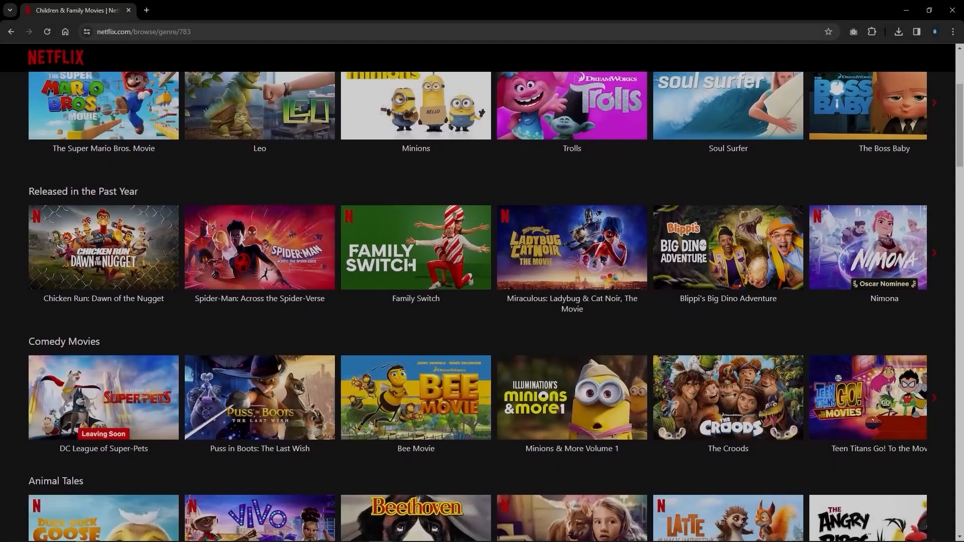
scroll(down, 3)
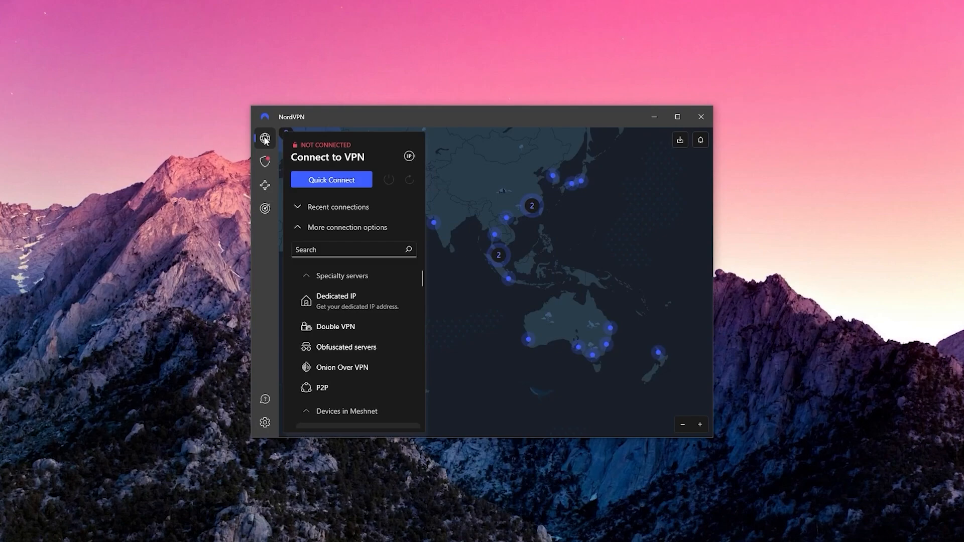
Step: Browse NordVPN's Settings and Split tunneling page, then connect to Italy from the map
click(264, 423)
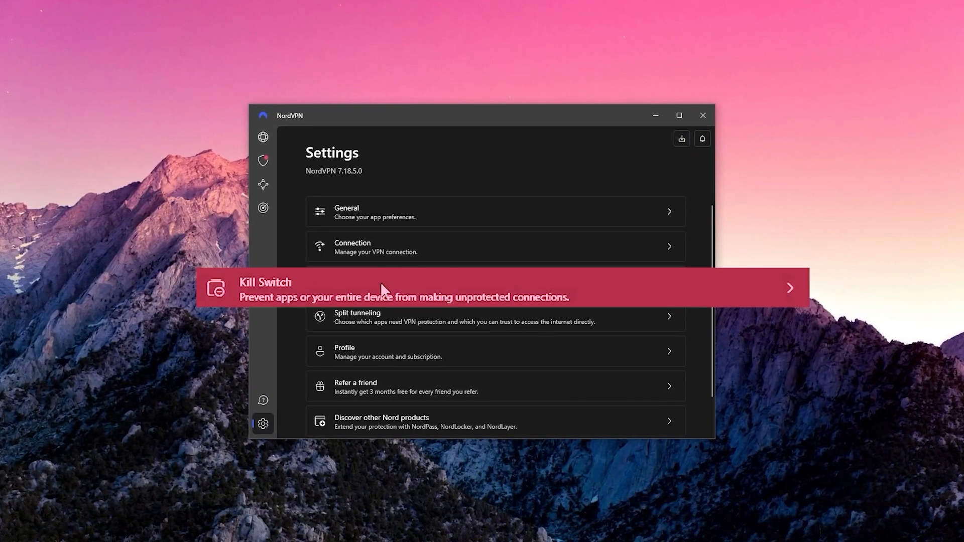
mouse_move(347, 319)
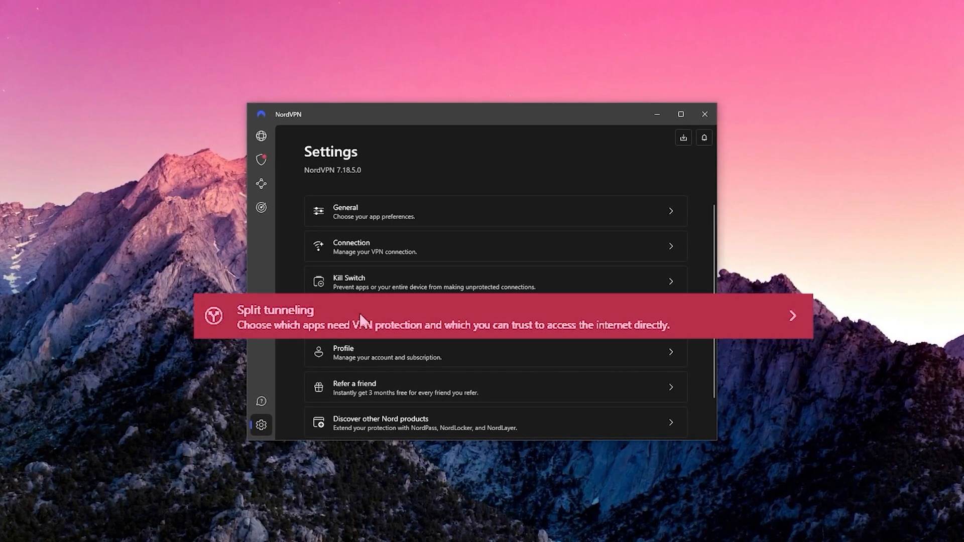
click(261, 136)
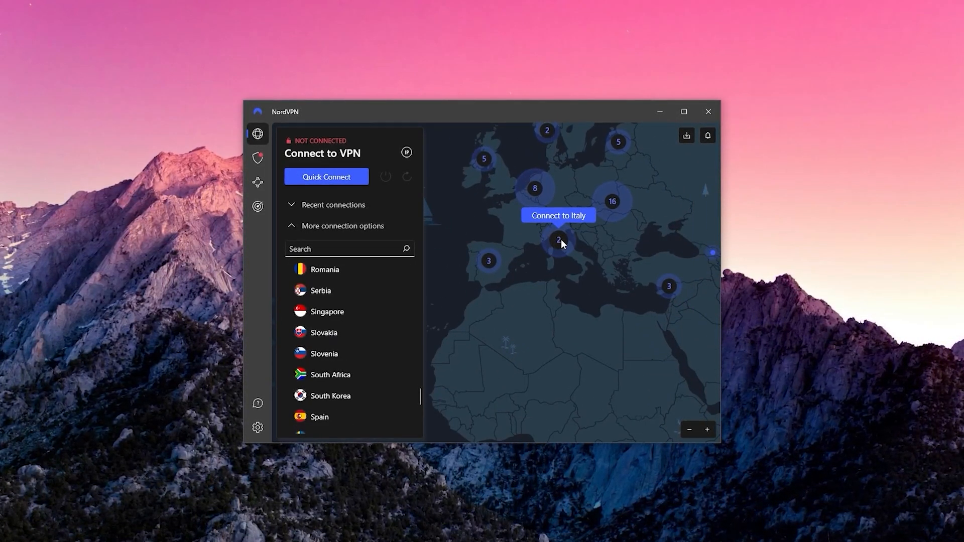
click(326, 176)
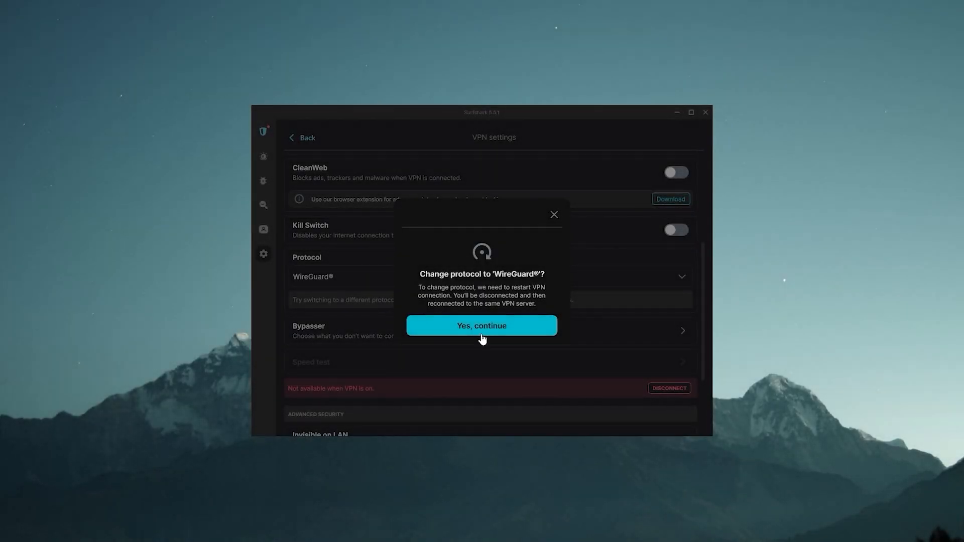
Step: Confirm Surfshark's switch to WireGuard and choose France from the Locations list
click(482, 326)
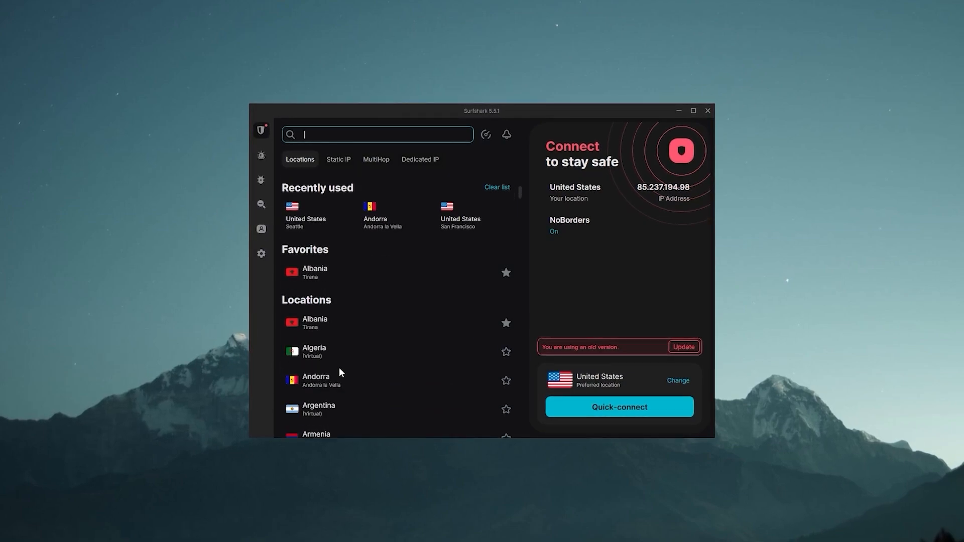
scroll(down, 3)
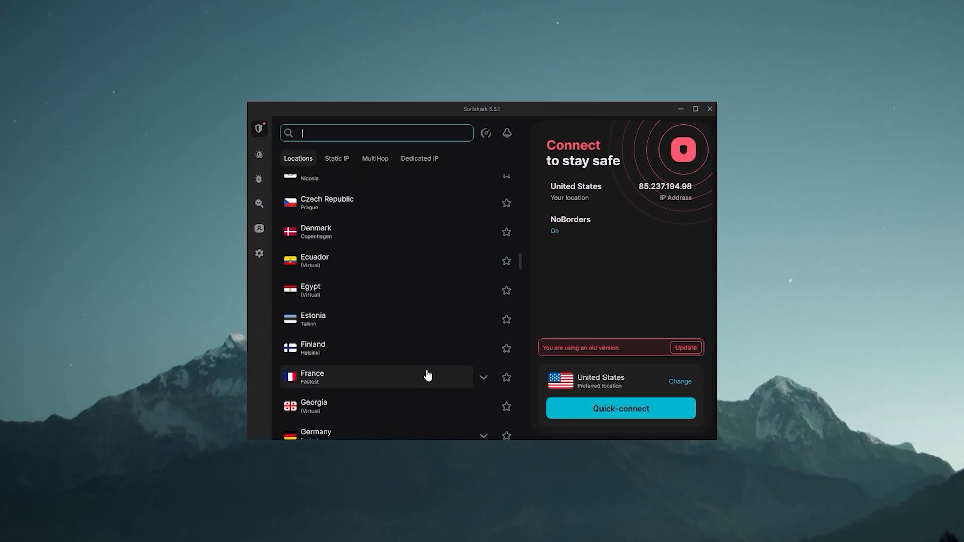
click(375, 377)
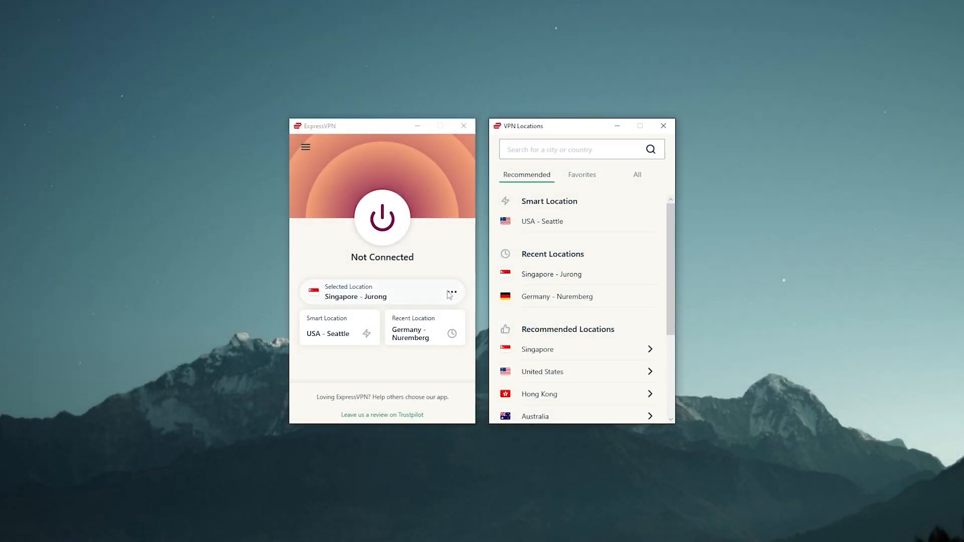
Step: Pick USA - Chicago from ExpressVPN's United States cities, connect, and scroll the country list
click(637, 174)
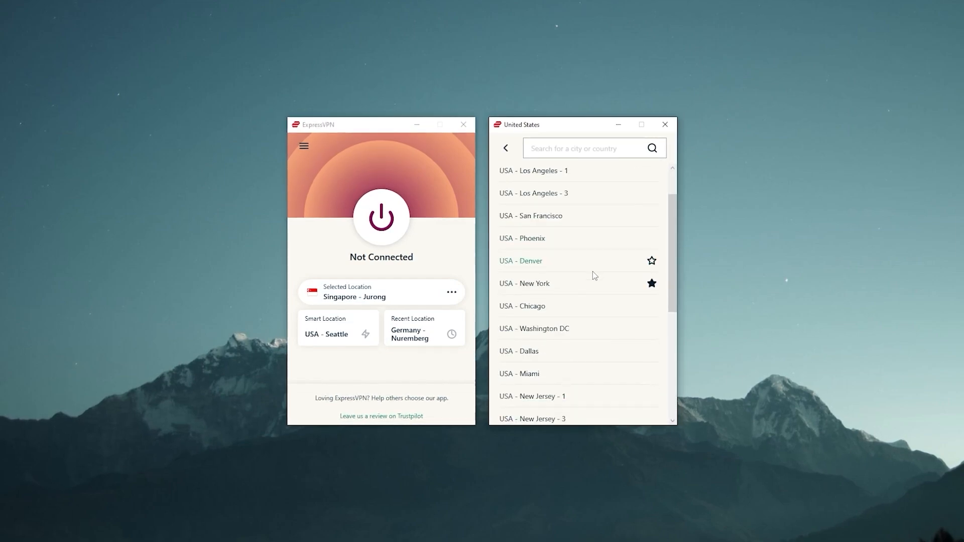
click(521, 305)
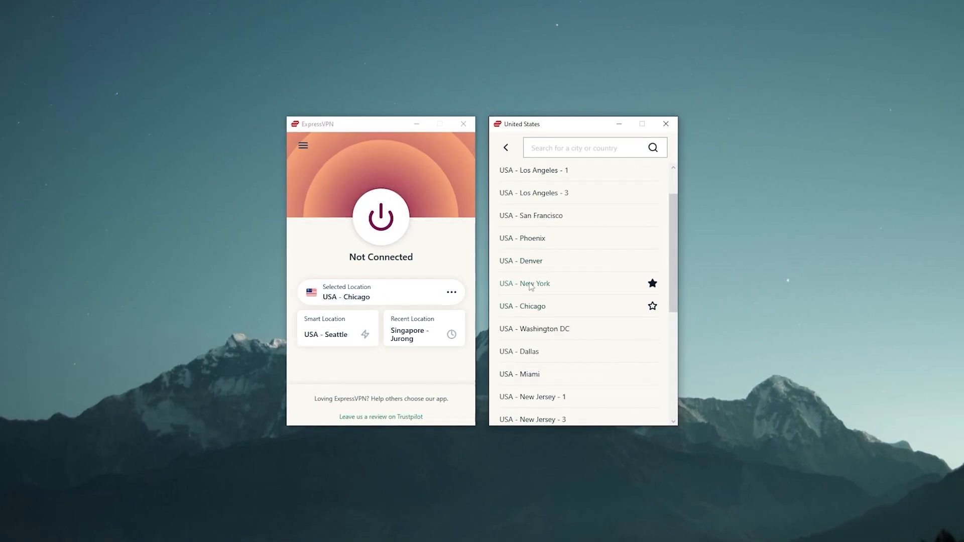
click(380, 217)
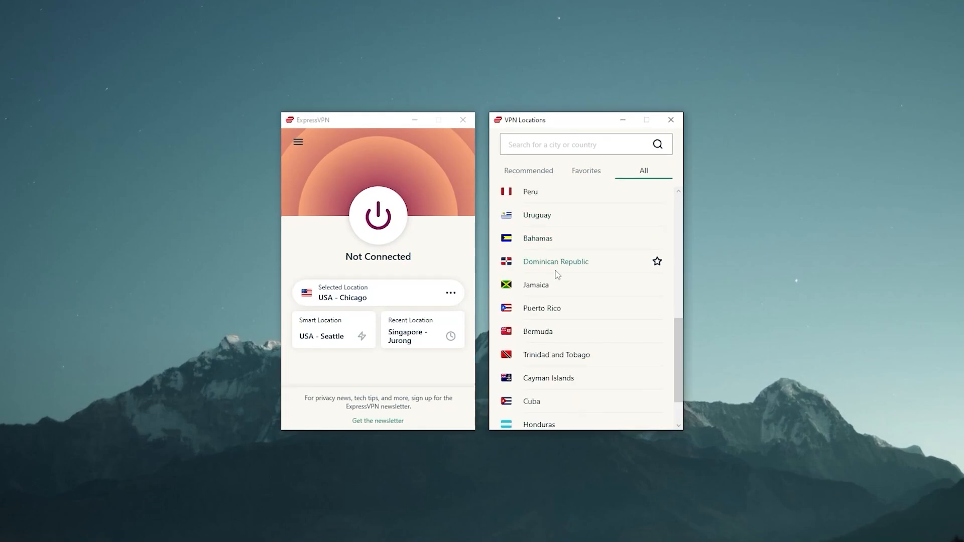
scroll(down, 3)
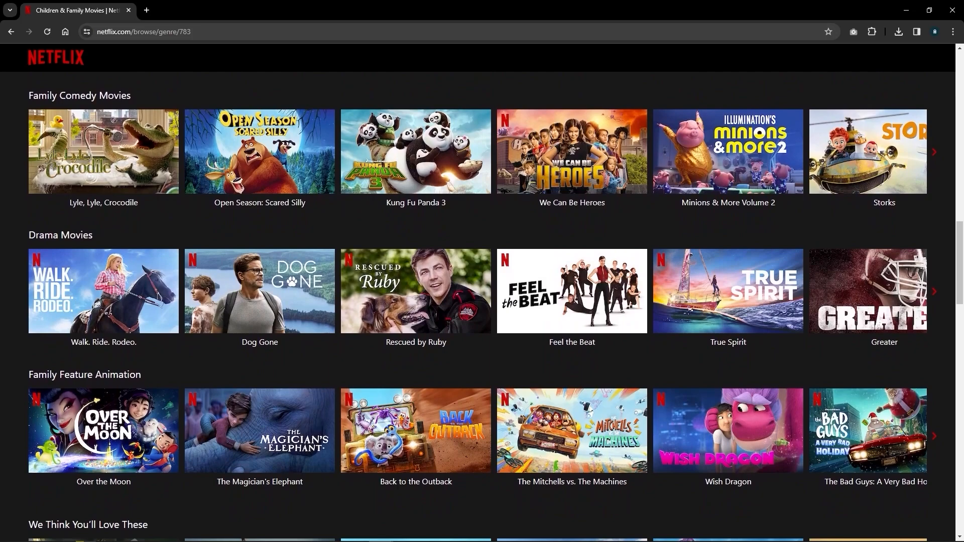
scroll(down, 3)
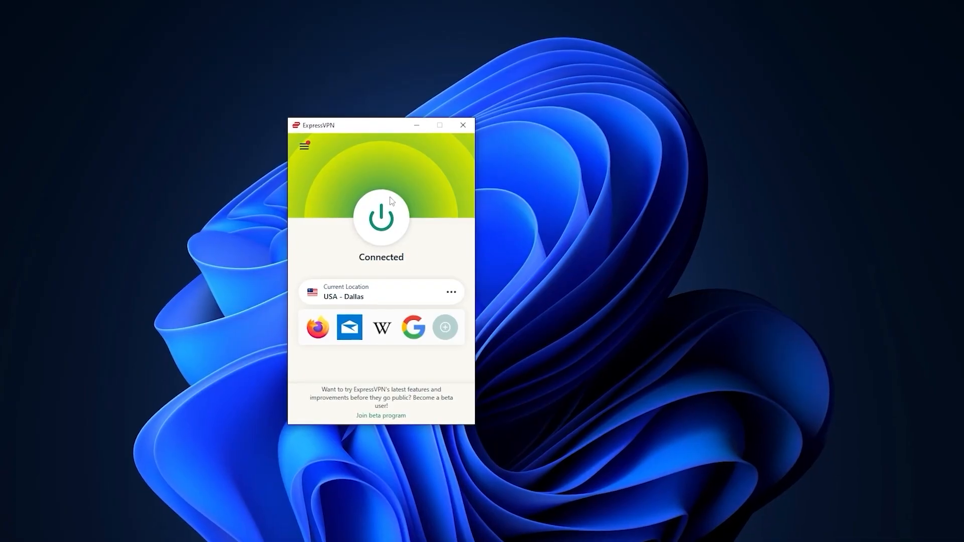
Step: Show ExpressVPN's Options from the main menu, then NordVPN's Kill Switch settings
click(304, 146)
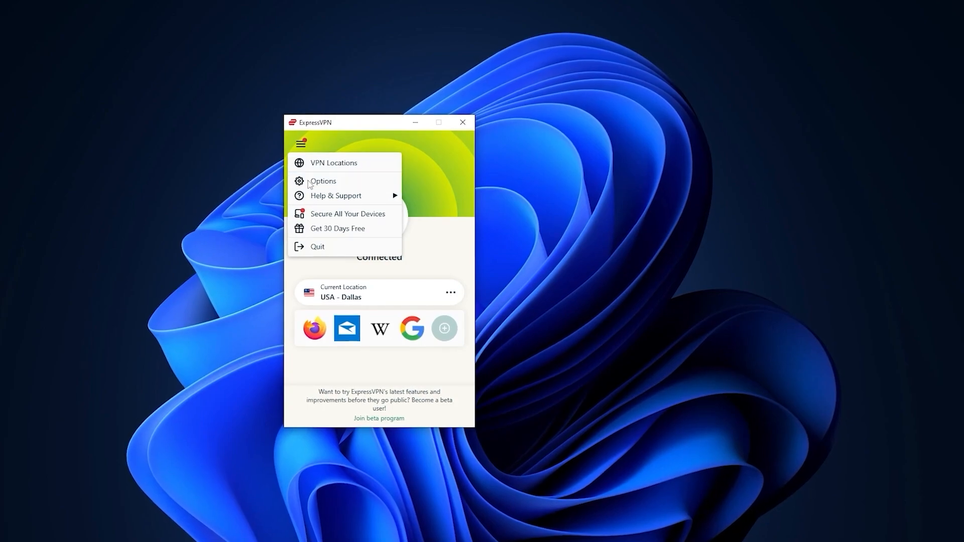
click(323, 181)
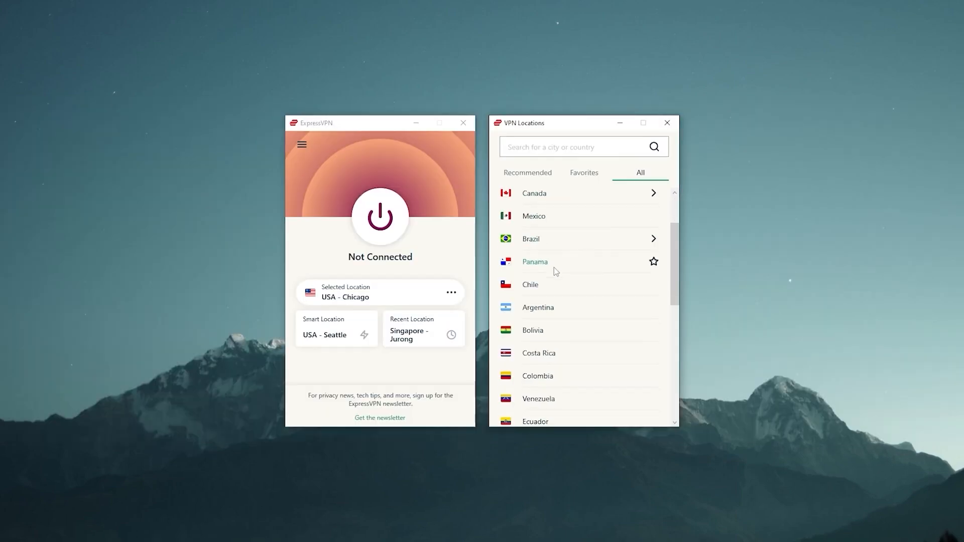
scroll(down, 3)
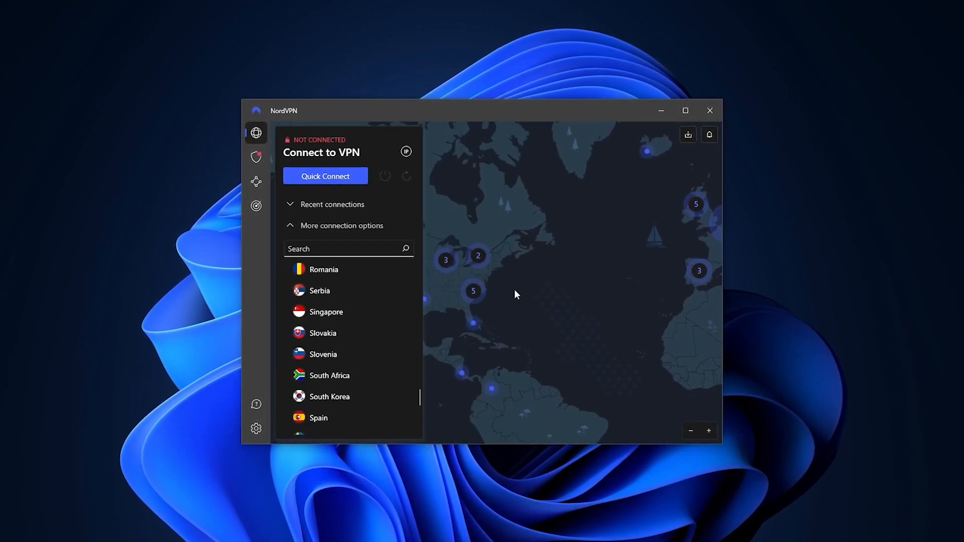
click(255, 427)
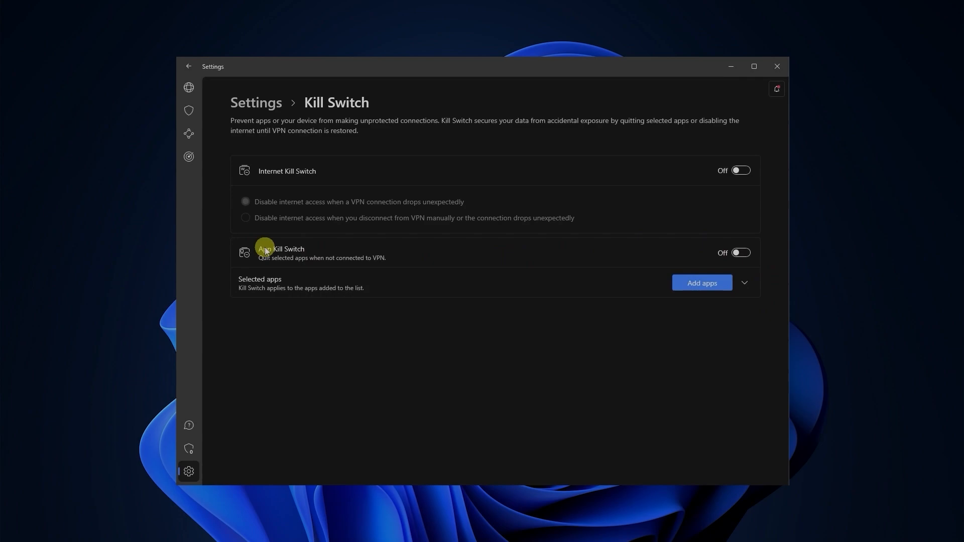
click(191, 136)
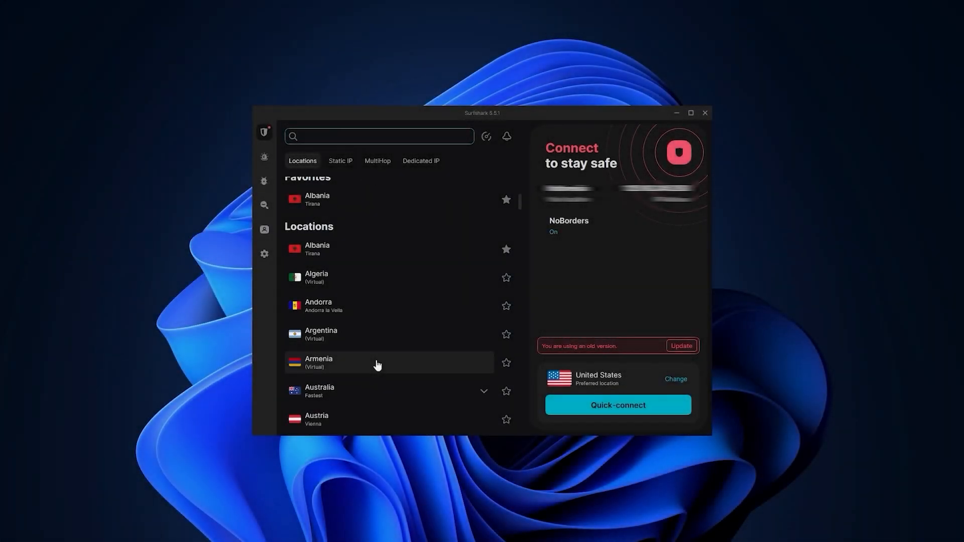
Step: Scroll Surfshark's location list down to the countries from Azerbaijan to Brazil
scroll(down, 3)
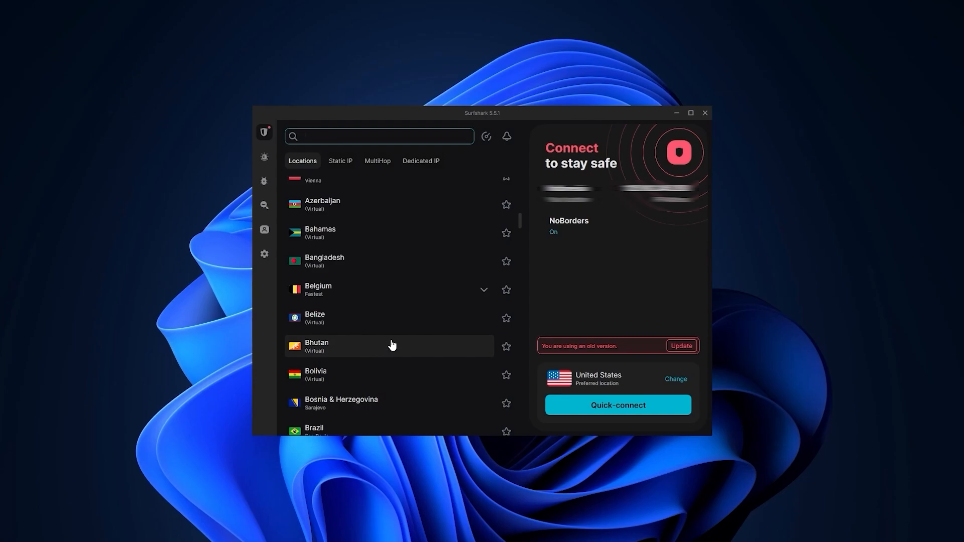
mouse_move(585, 400)
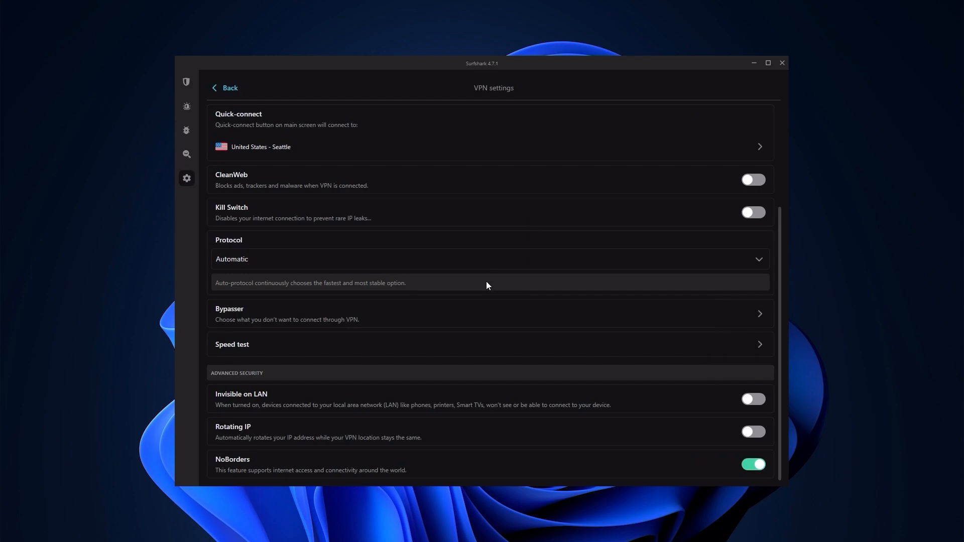
mouse_move(452, 263)
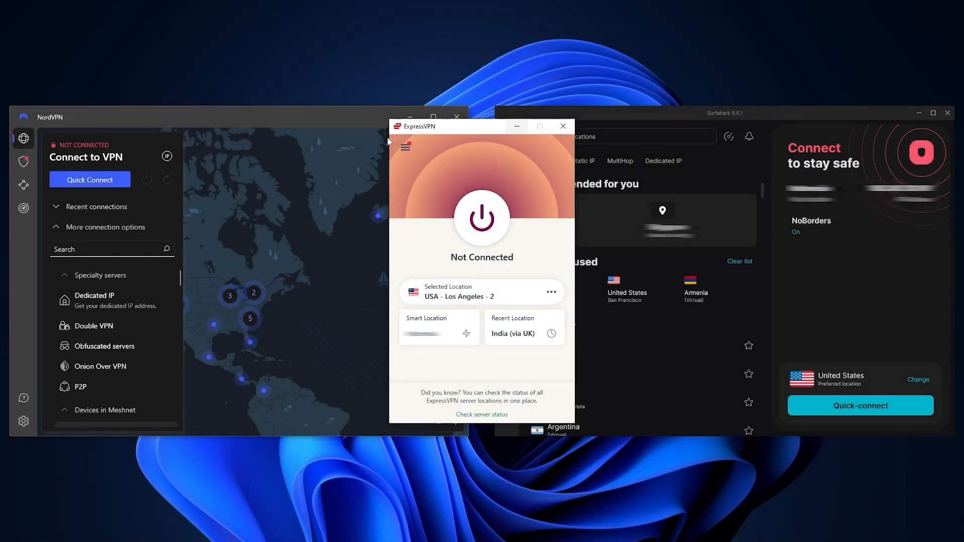
mouse_move(492, 140)
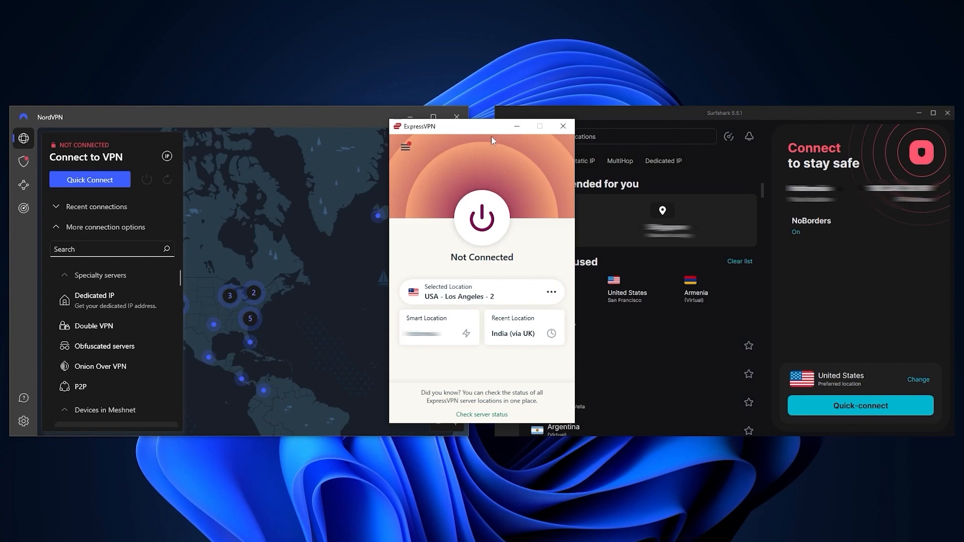
mouse_move(475, 135)
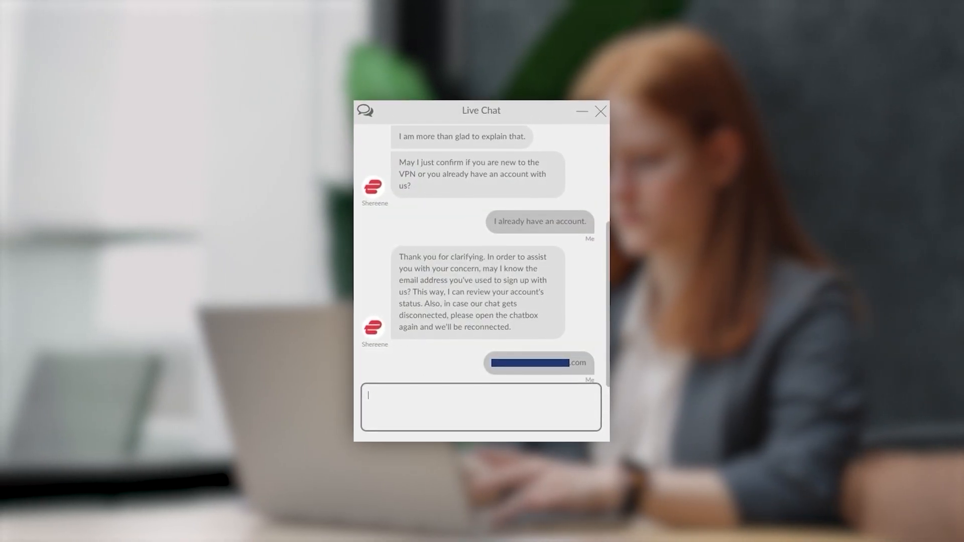
Step: Start a Live Chat reply to support, then view the $12.95 monthly plan's renewal settings
click(600, 112)
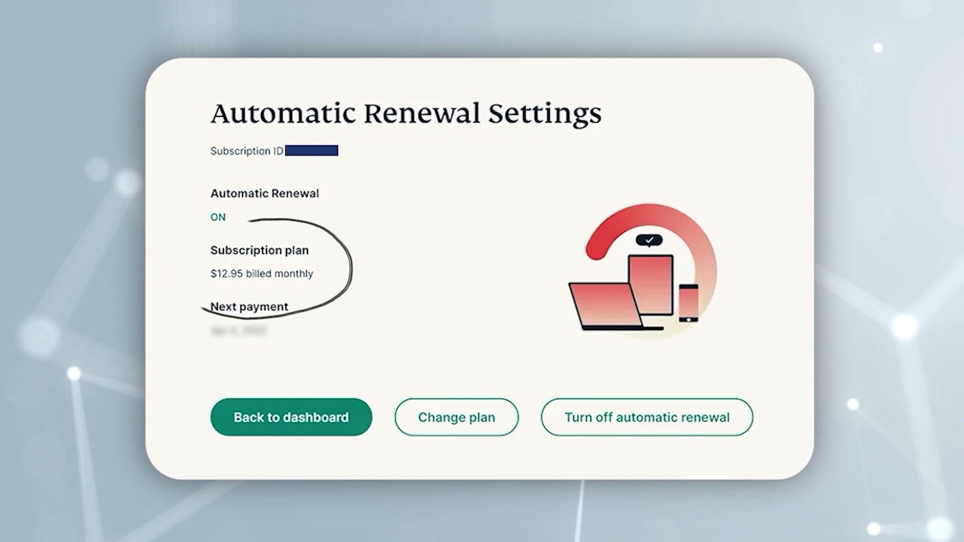
click(455, 418)
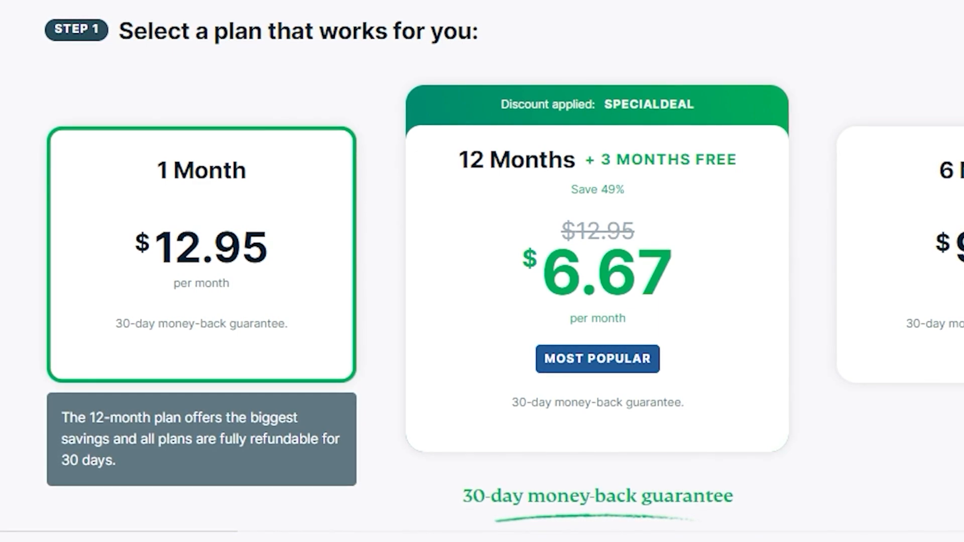
Step: Look over the 1 Month $12.95 and 12 Months $6.67 plan cards
click(201, 252)
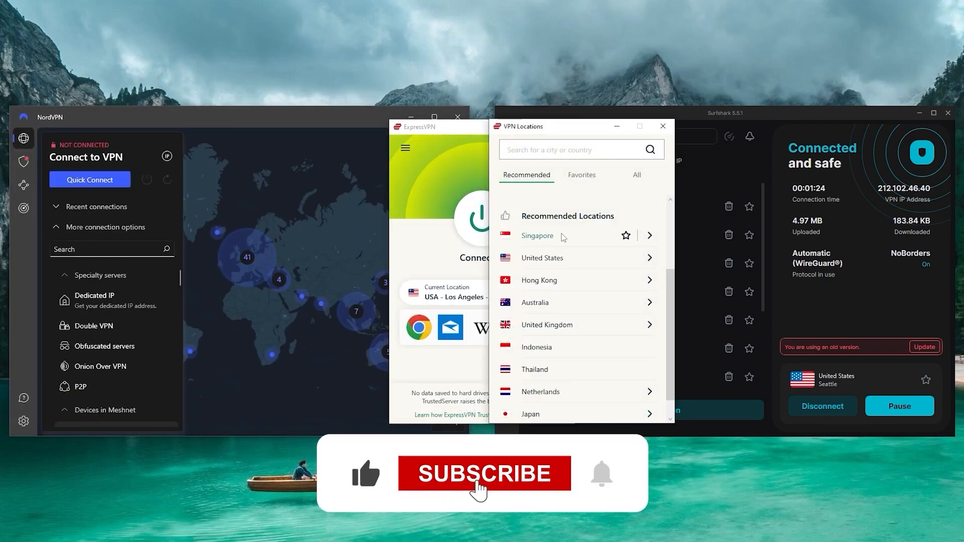
Step: Show ExpressVPN's Recommended locations, Surfshark's Dedicated IP, and NordVPN's Meshnet page
click(663, 161)
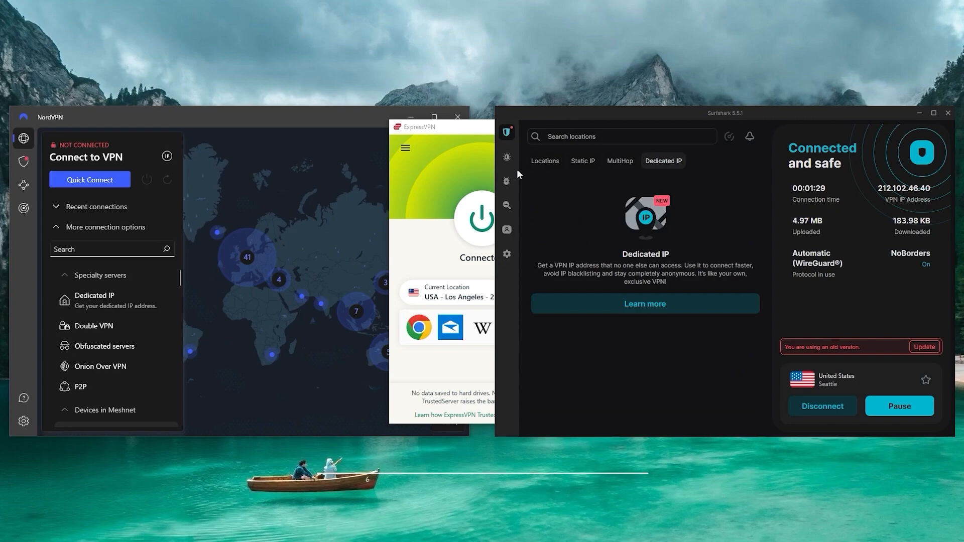
click(506, 180)
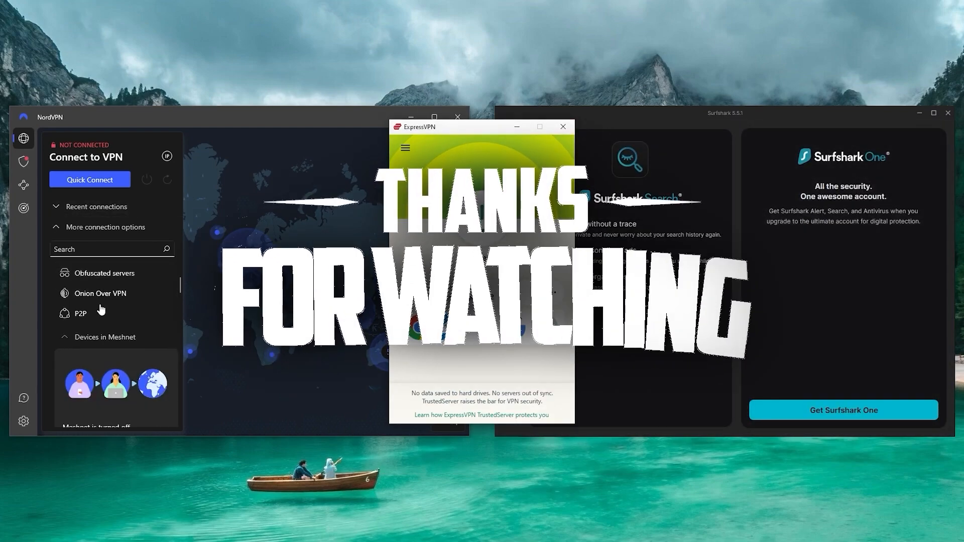
click(24, 186)
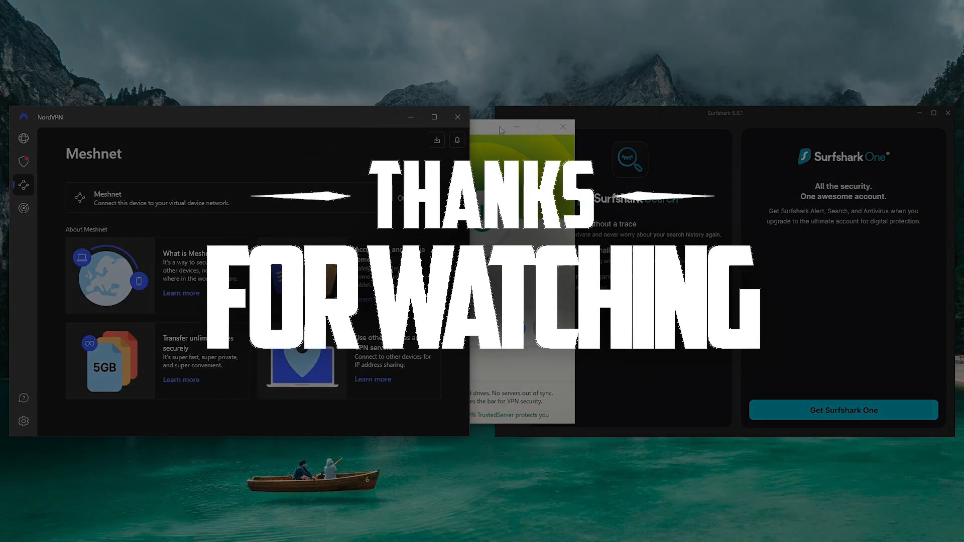